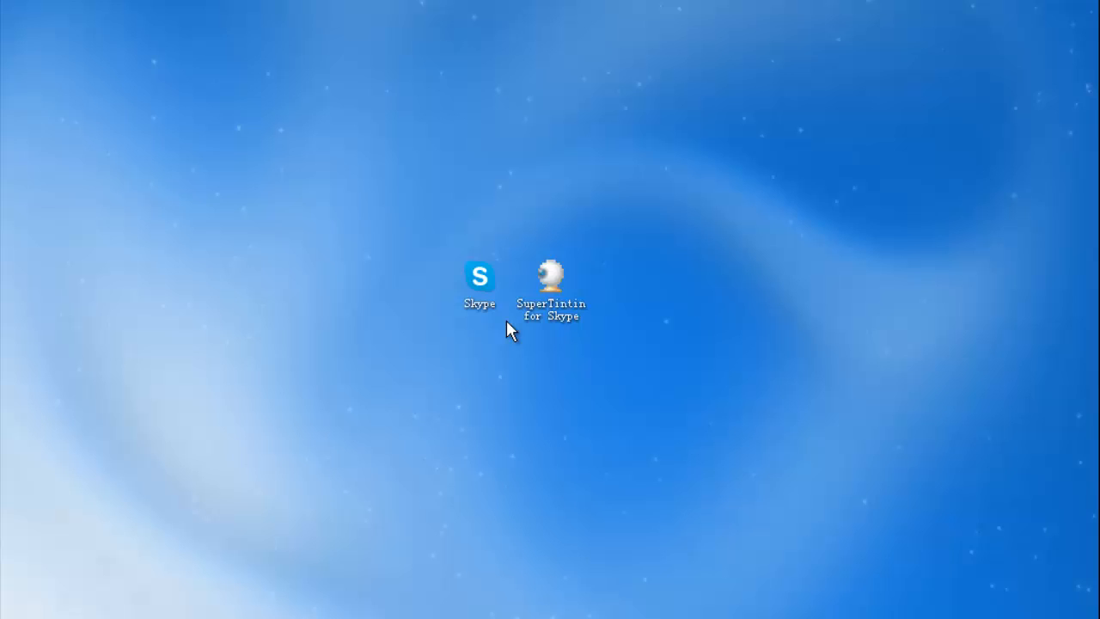
# Launch Skype from the desktop so it runs alongside the Supertintin recorder.
pyautogui.doubleClick(480, 277)
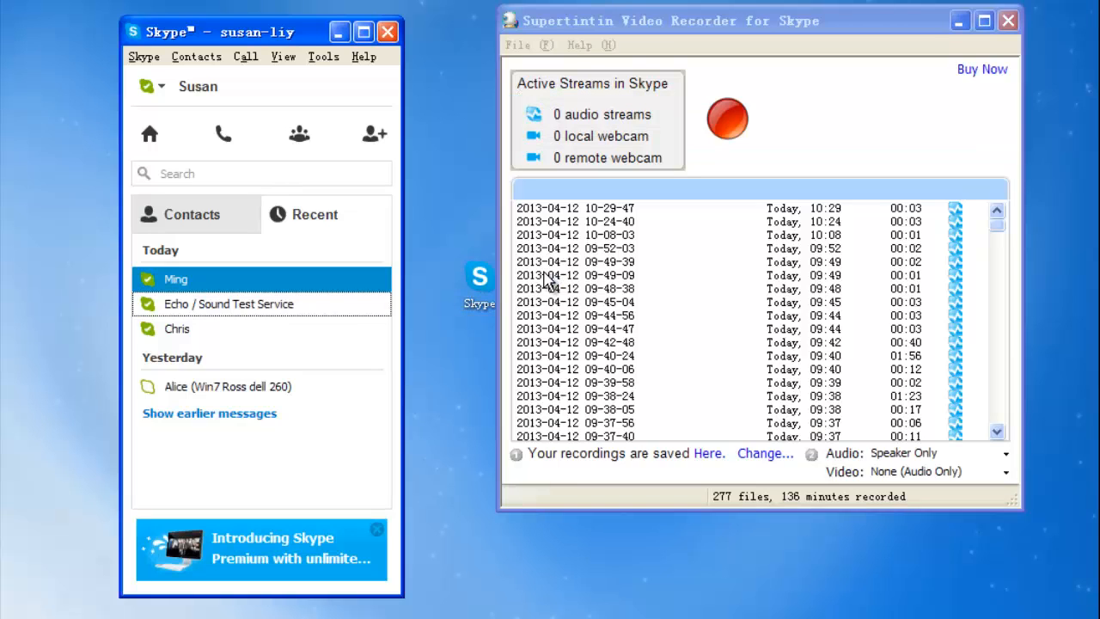
# With Ming's conversation open, set Video to None (Audio Only) and Audio to Microphone Only.
pyautogui.doubleClick(175, 278)
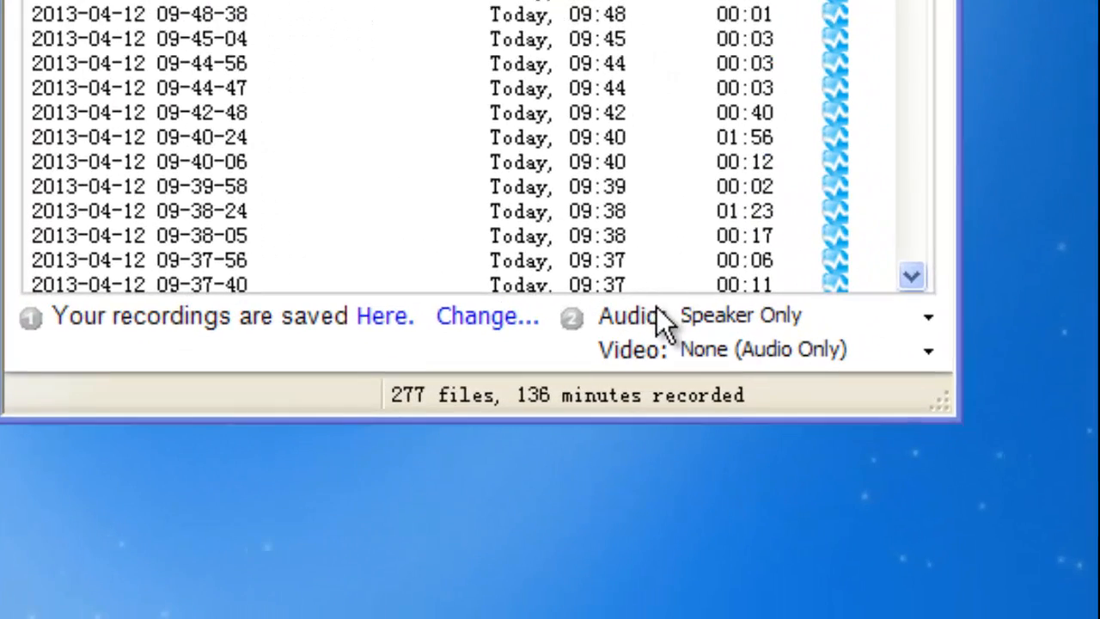
pyautogui.moveTo(657, 355)
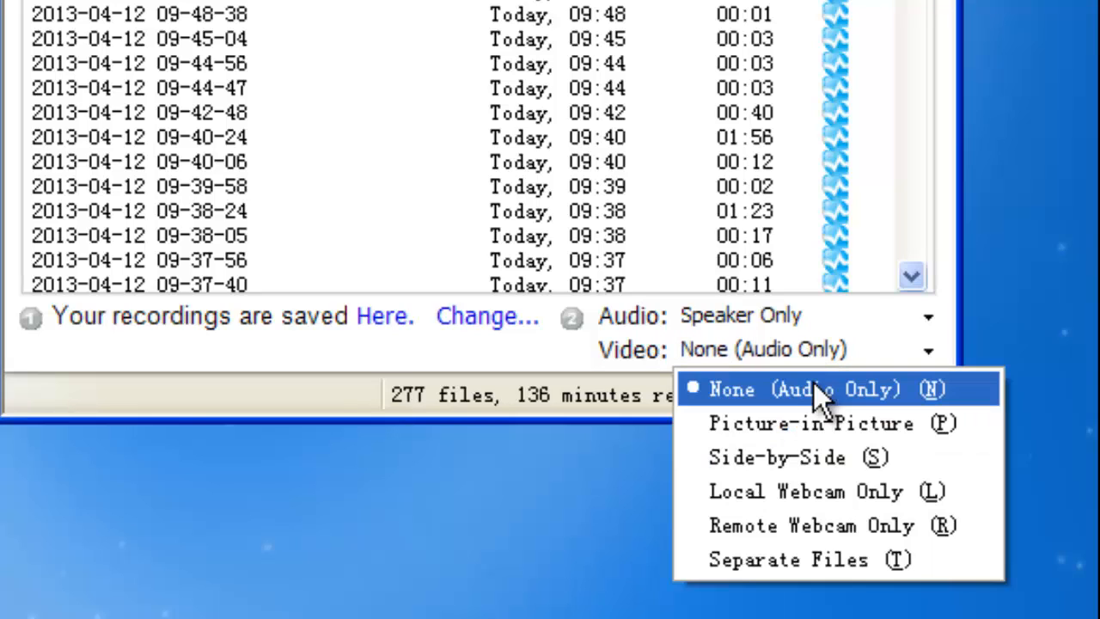
pyautogui.moveTo(825, 410)
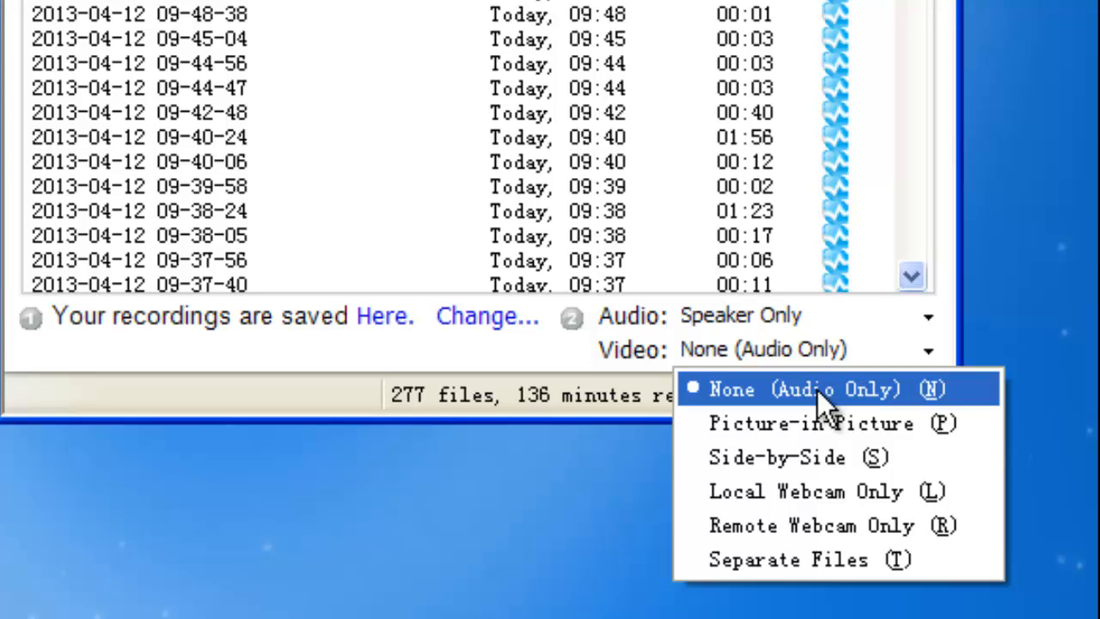
pyautogui.click(805, 389)
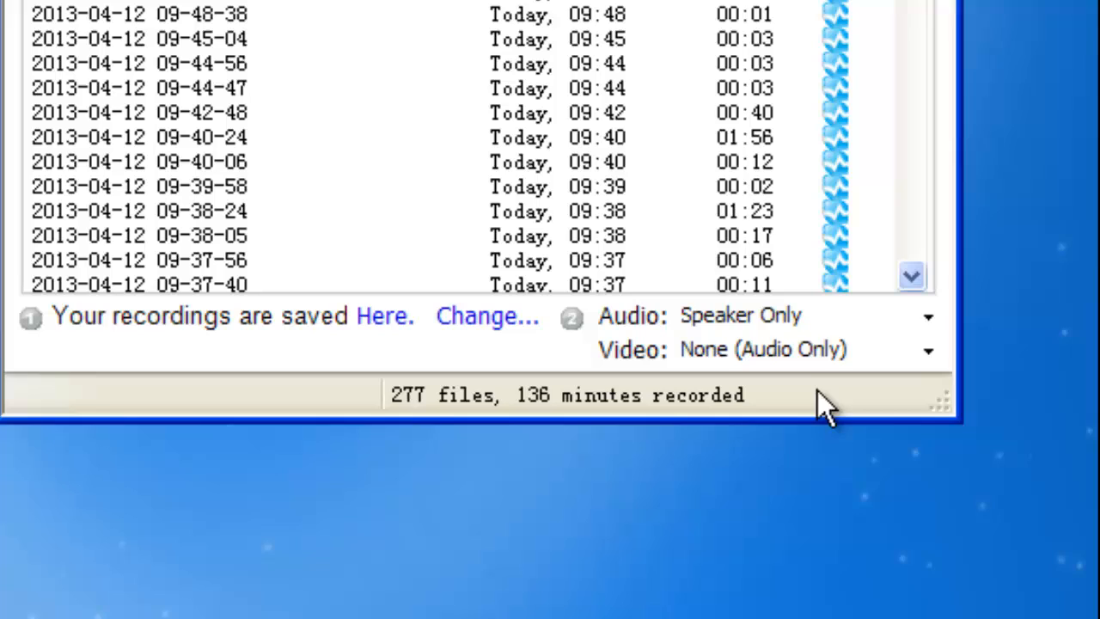
pyautogui.click(927, 317)
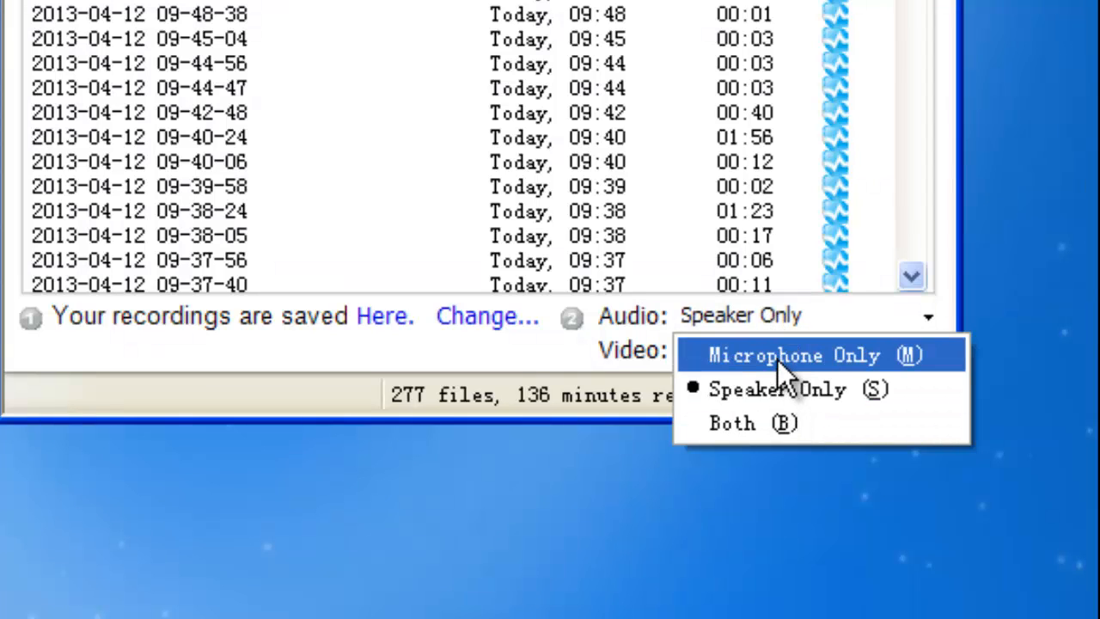
pyautogui.click(793, 354)
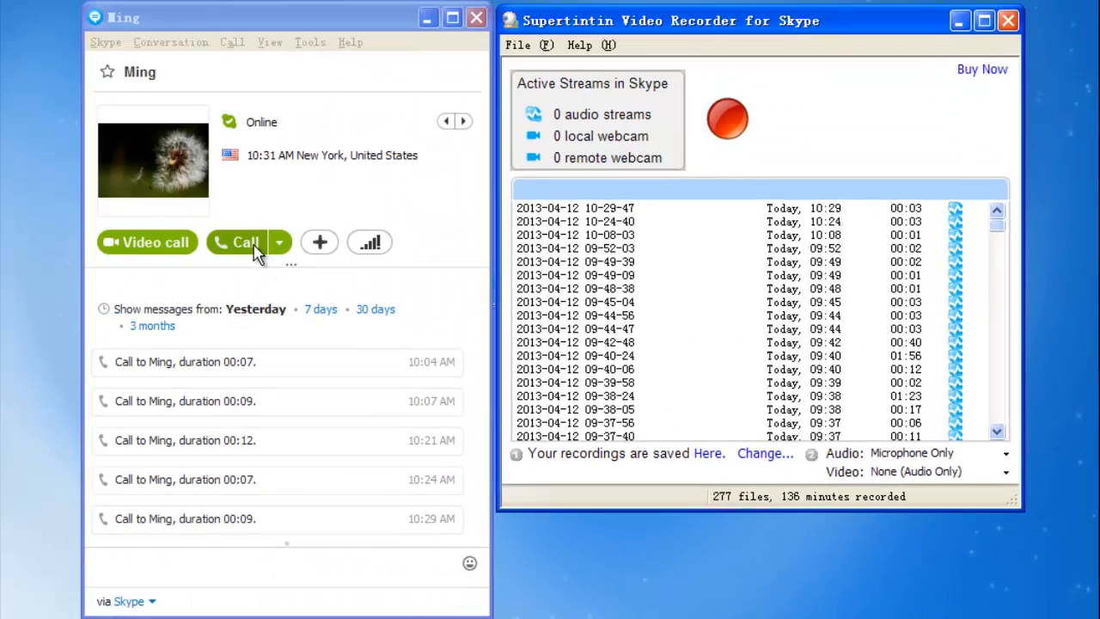
pyautogui.moveTo(247, 242)
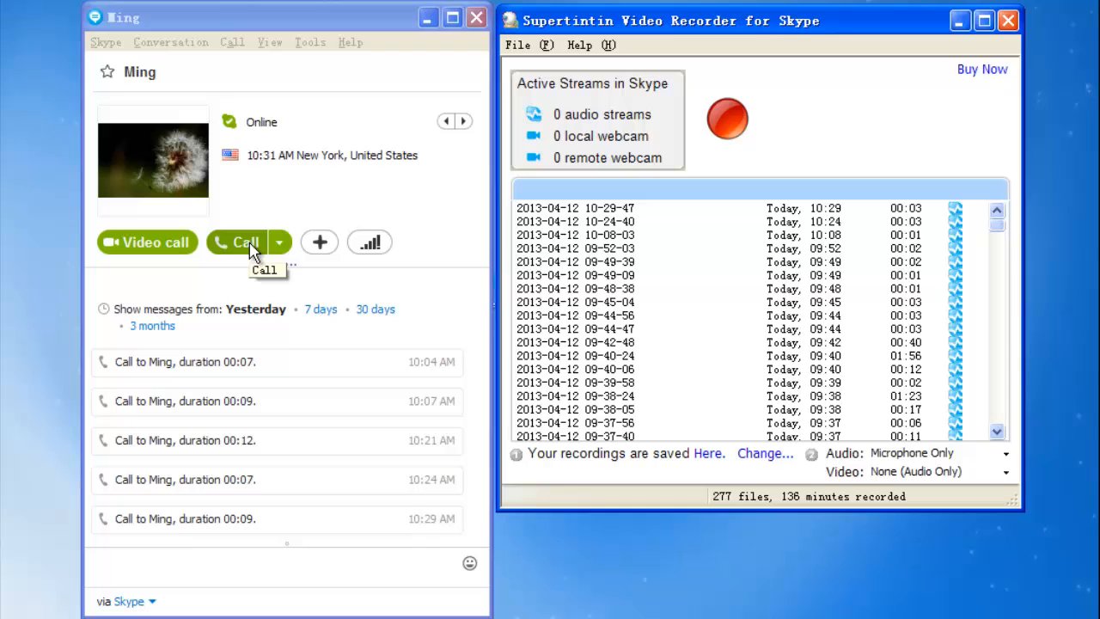
# Place a brief audio call to Ming and end it, producing a microphone-only recording.
pyautogui.click(241, 240)
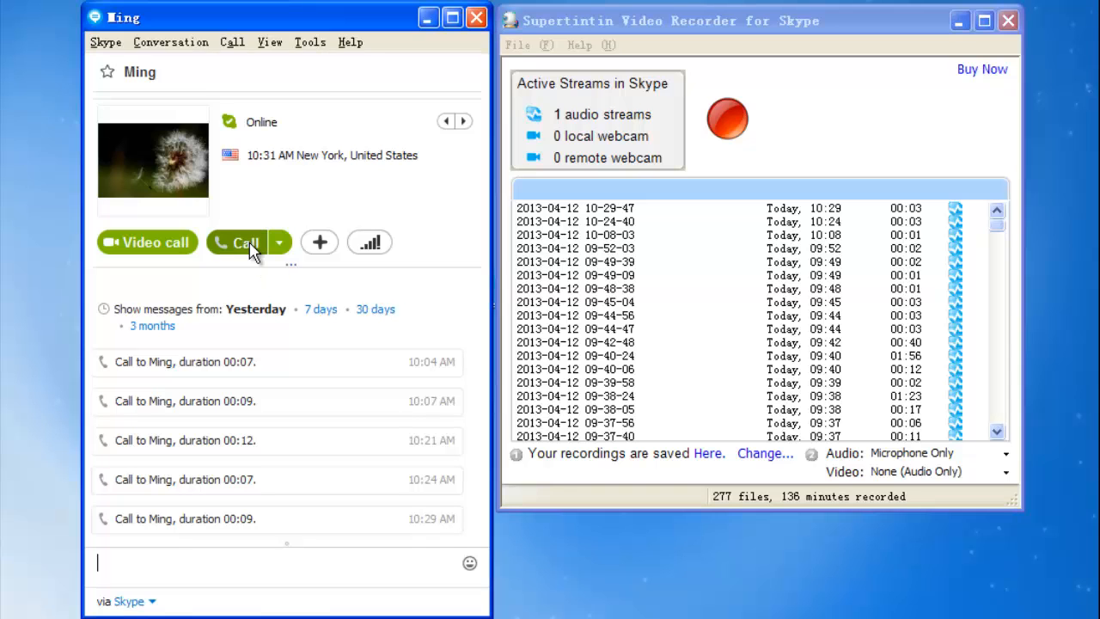
pyautogui.click(244, 241)
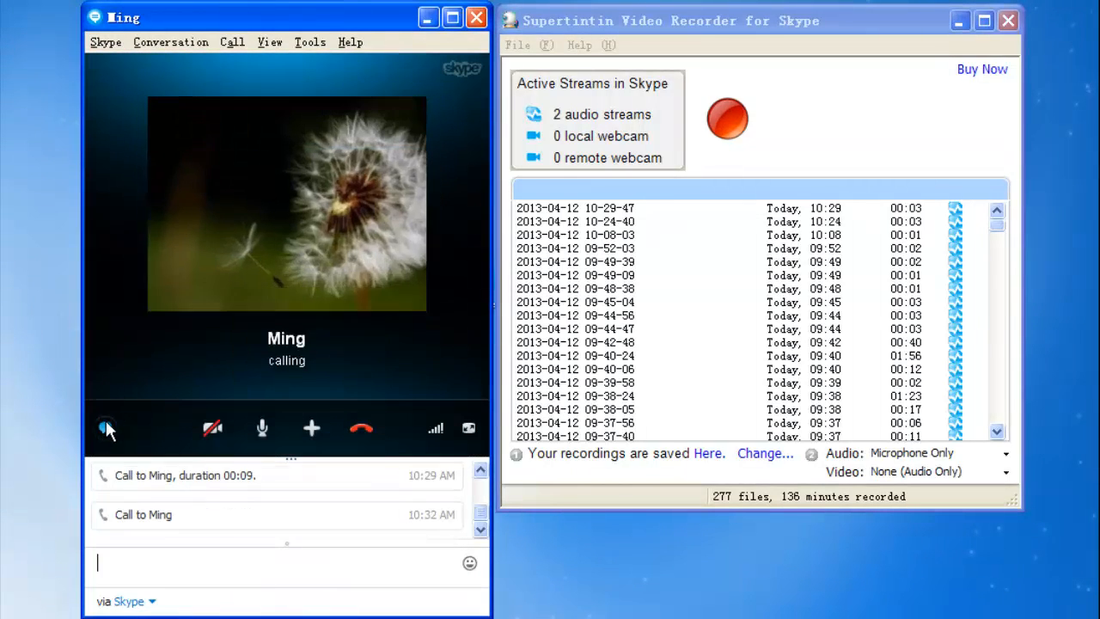
pyautogui.click(727, 117)
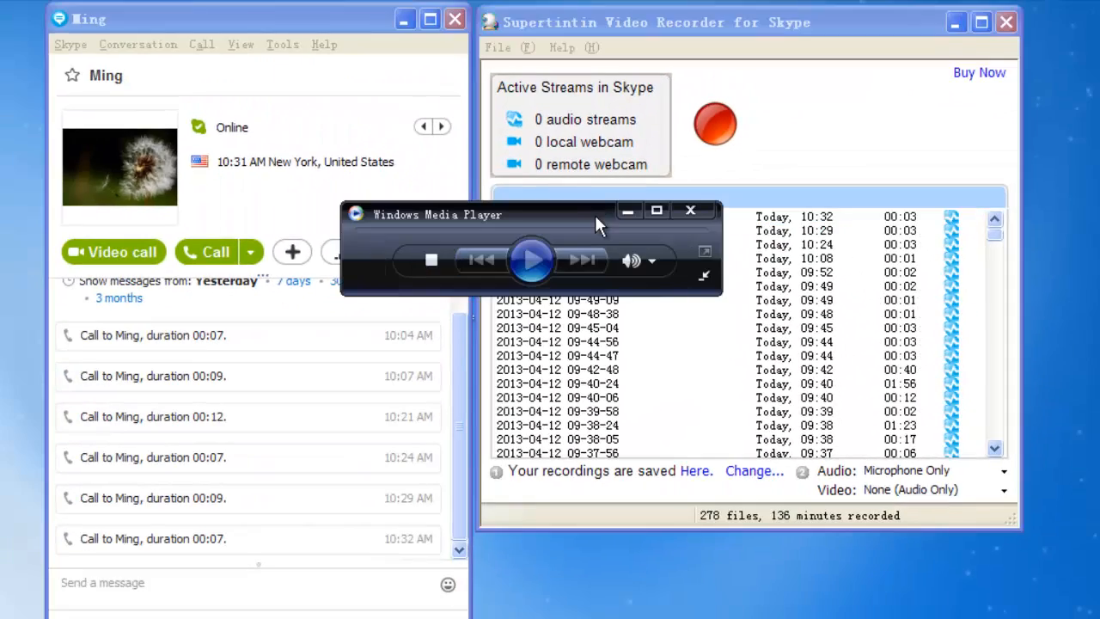
# Play the microphone-only recording, close Windows Media Player, and switch Audio to Speaker Only.
pyautogui.click(532, 261)
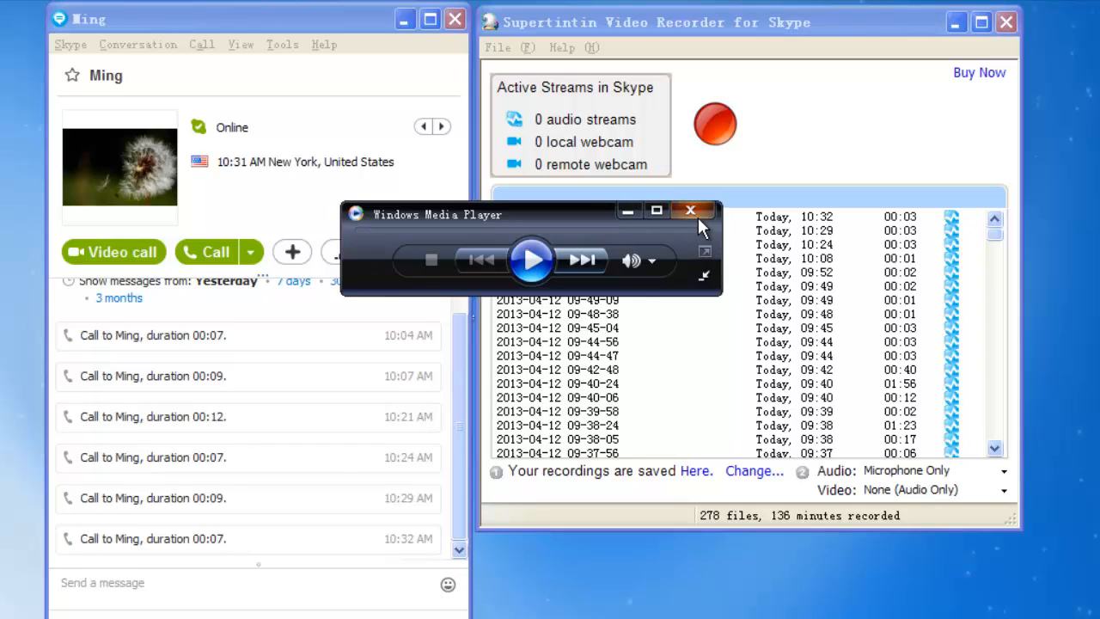
pyautogui.click(689, 210)
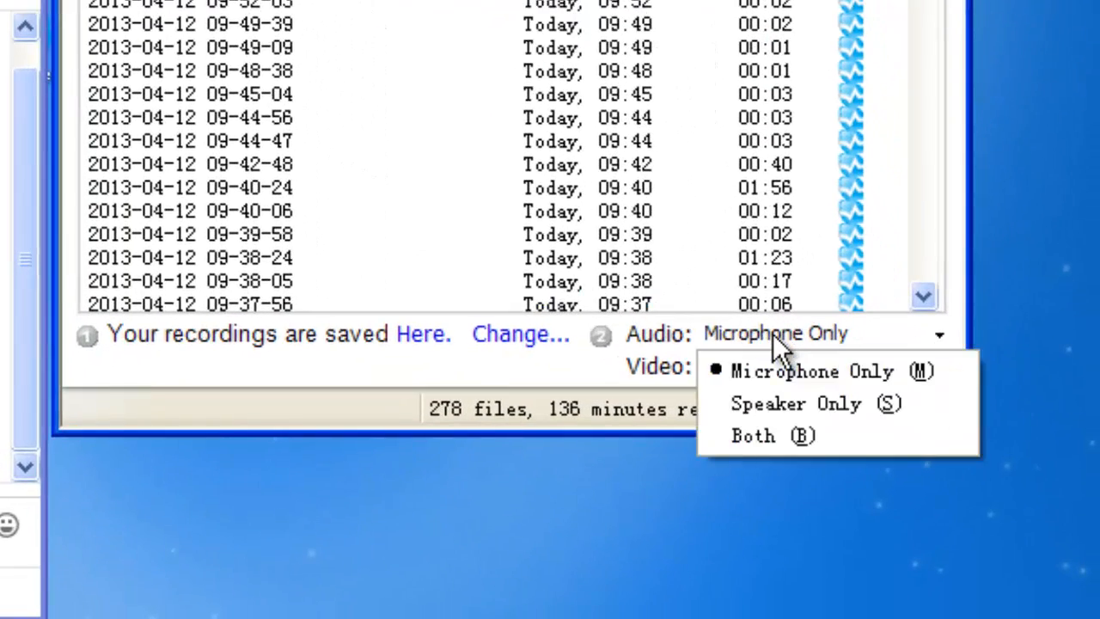
pyautogui.click(794, 402)
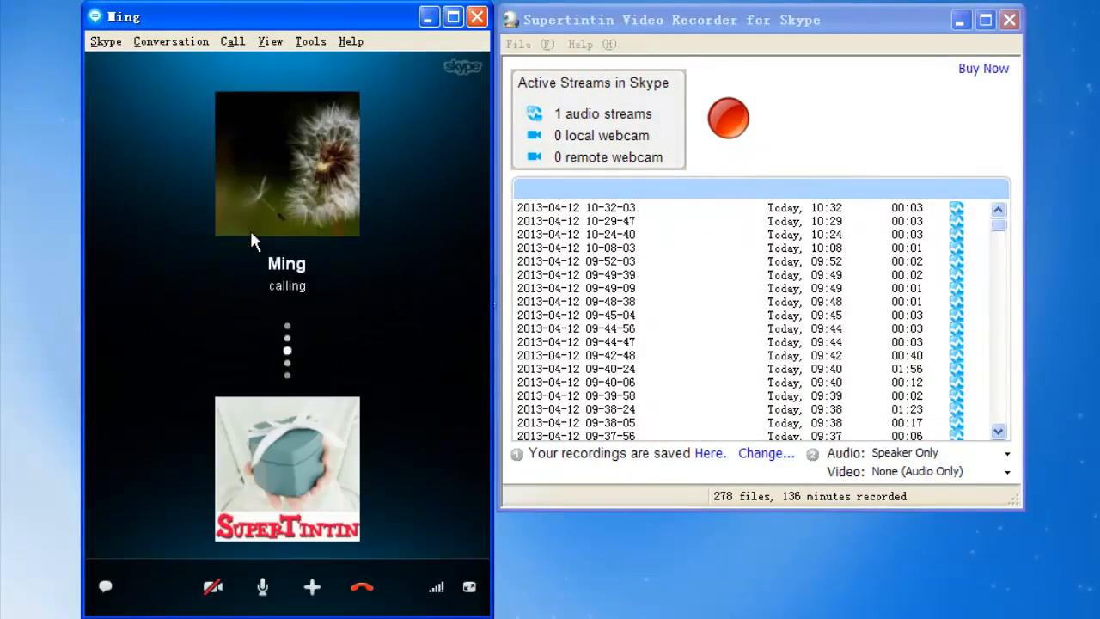
# Record the new call to Ming with the red Record button, then stop the recording.
pyautogui.click(729, 117)
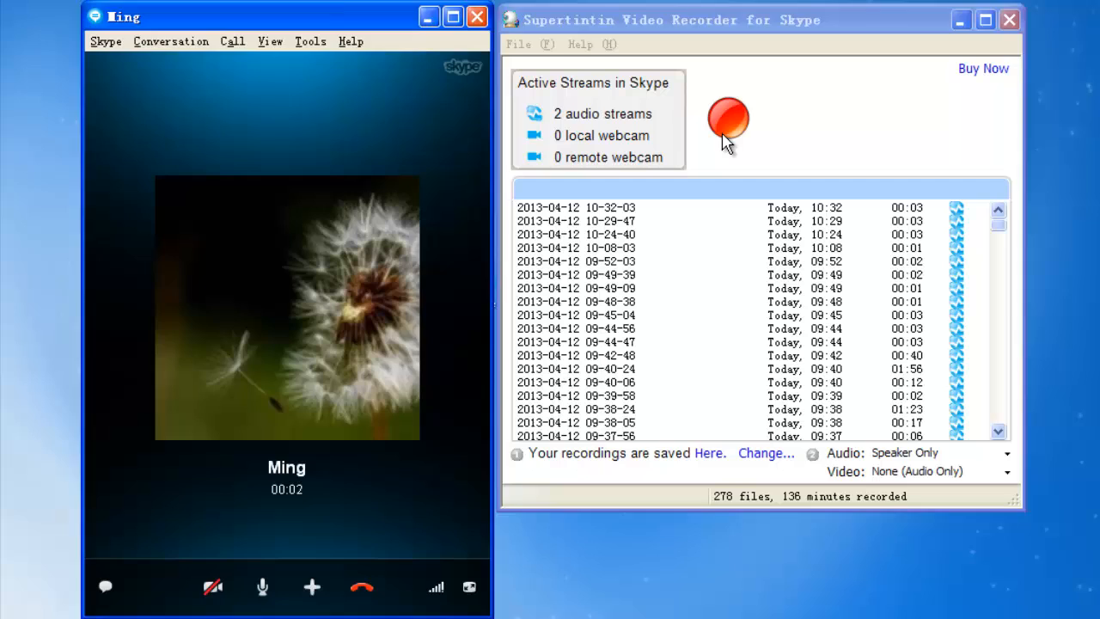
pyautogui.click(729, 120)
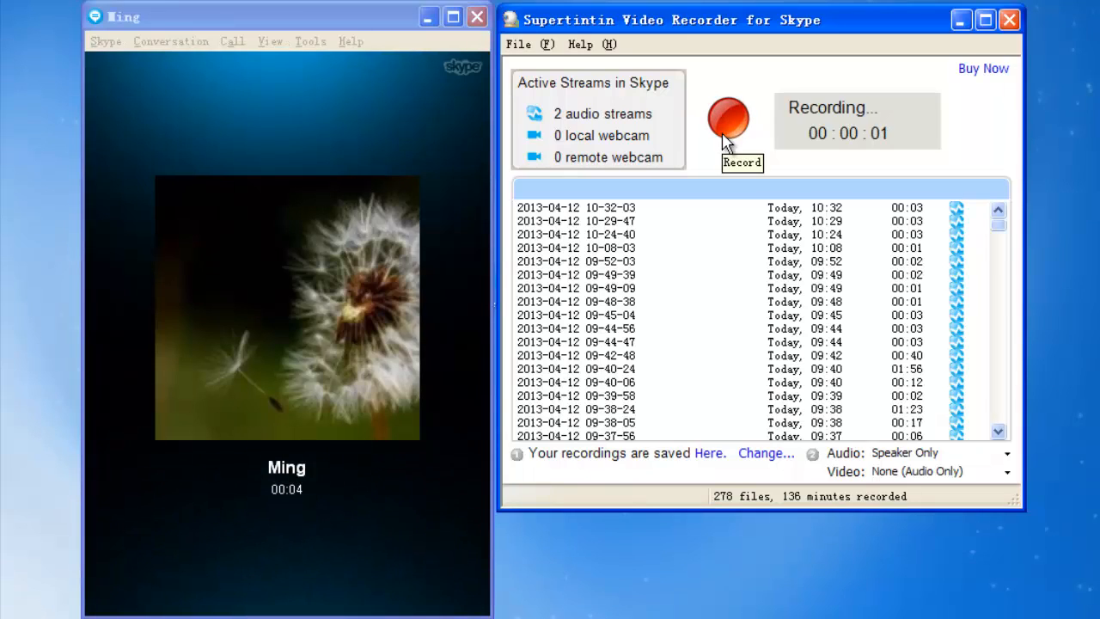
pyautogui.click(729, 118)
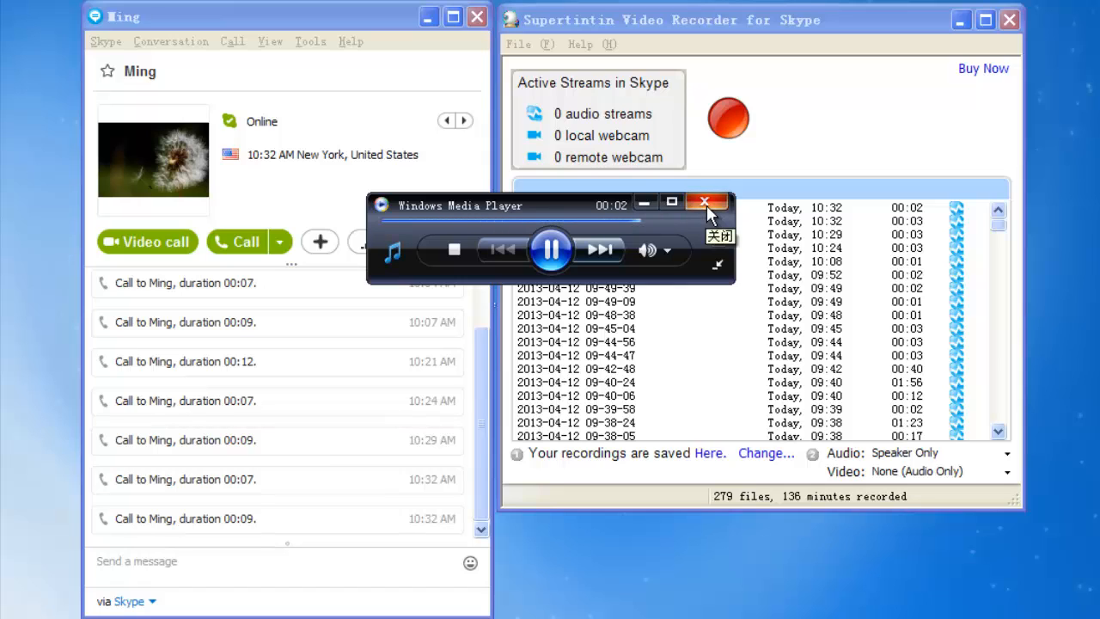
# Close Windows Media Player after the speaker-only recording plays.
pyautogui.click(706, 206)
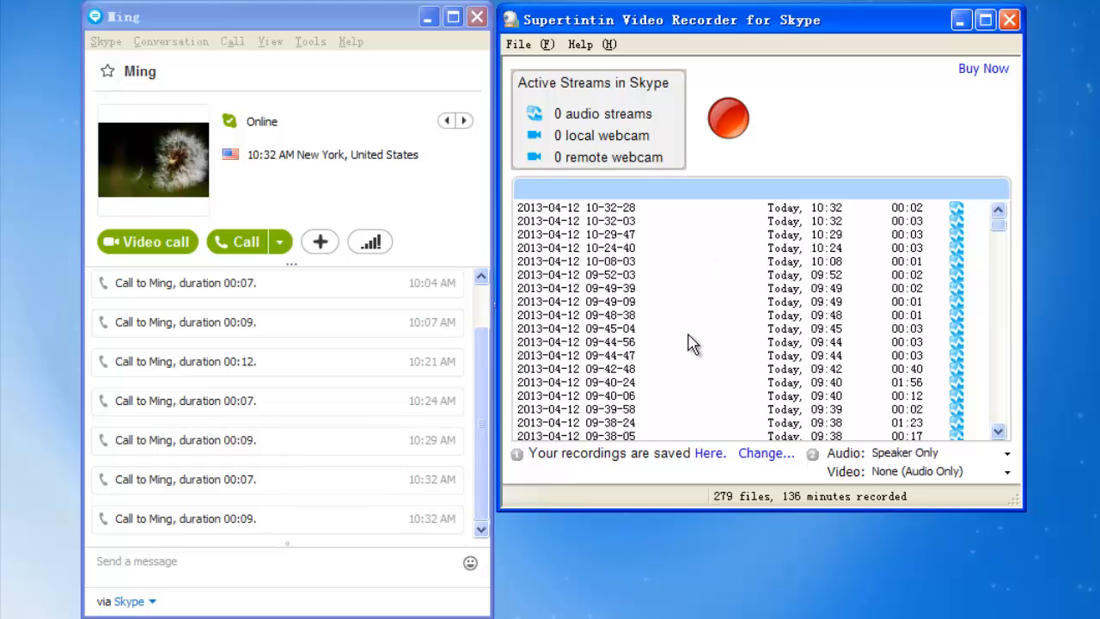
pyautogui.moveTo(688, 352)
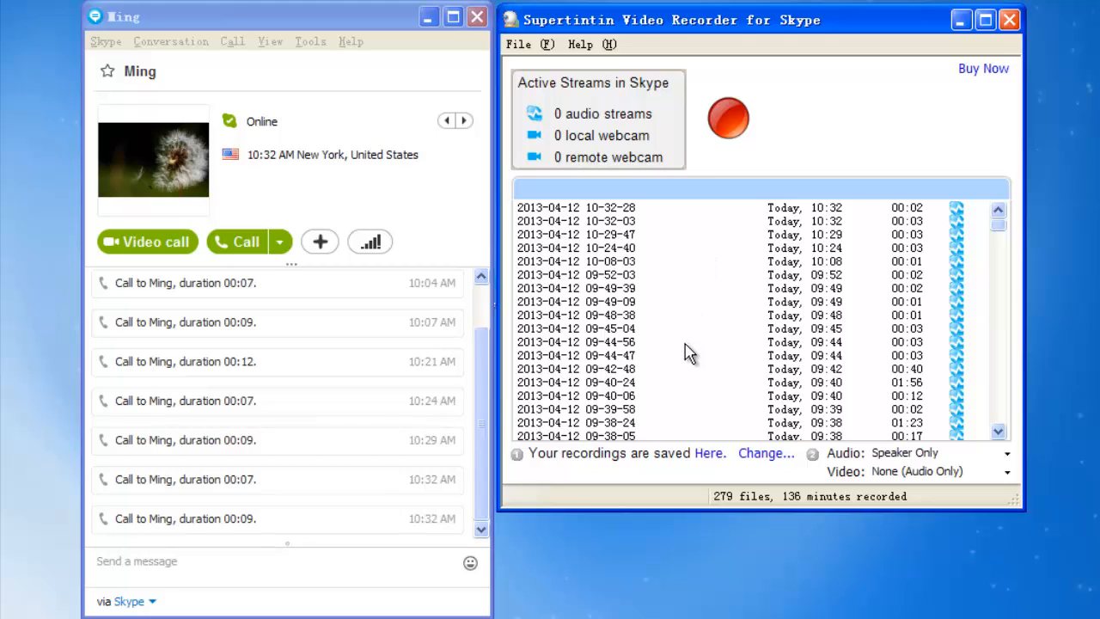